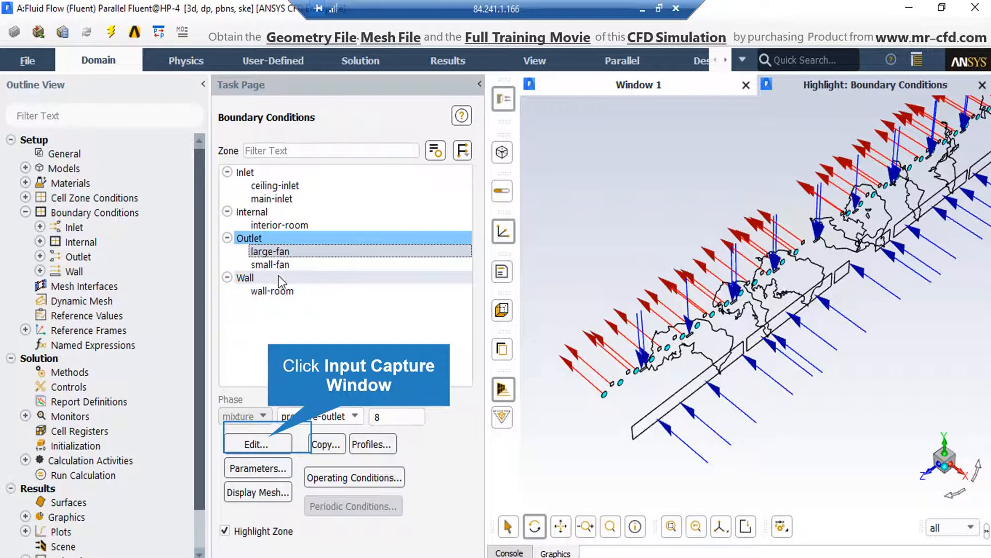
mouse_move(271, 425)
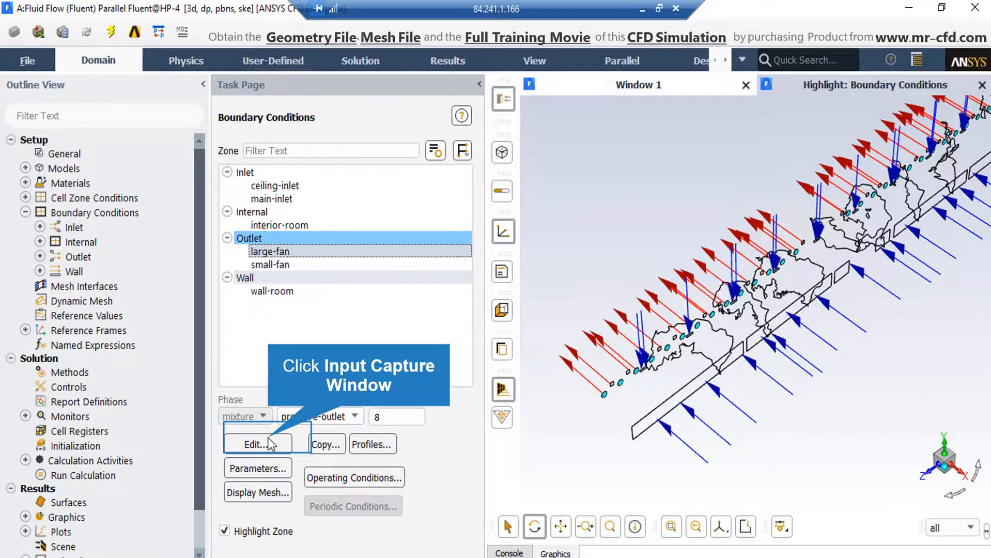
Step: Review the large-fan outlet's target mass flow of 37.975 kg/s, then move to the small-fan zone
left_click(256, 444)
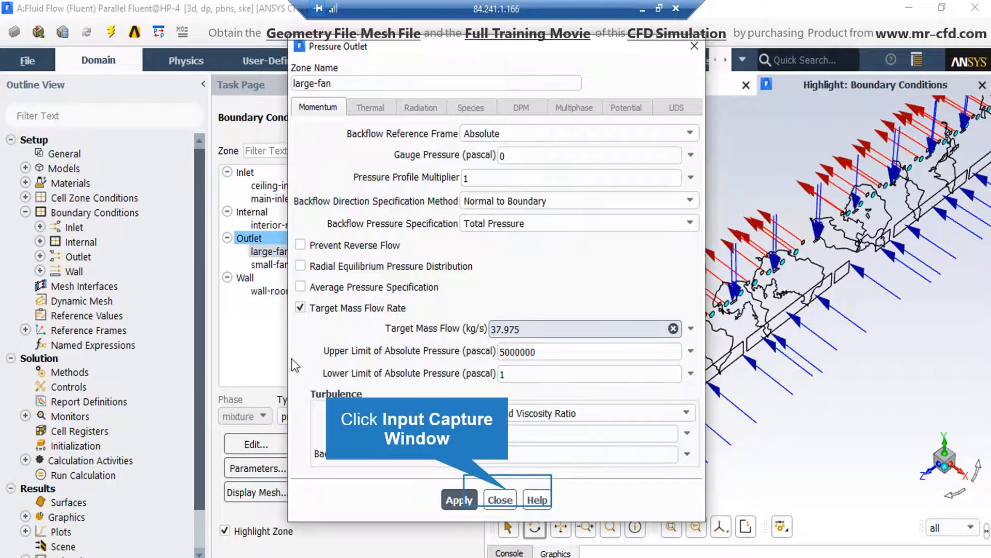
mouse_move(381, 318)
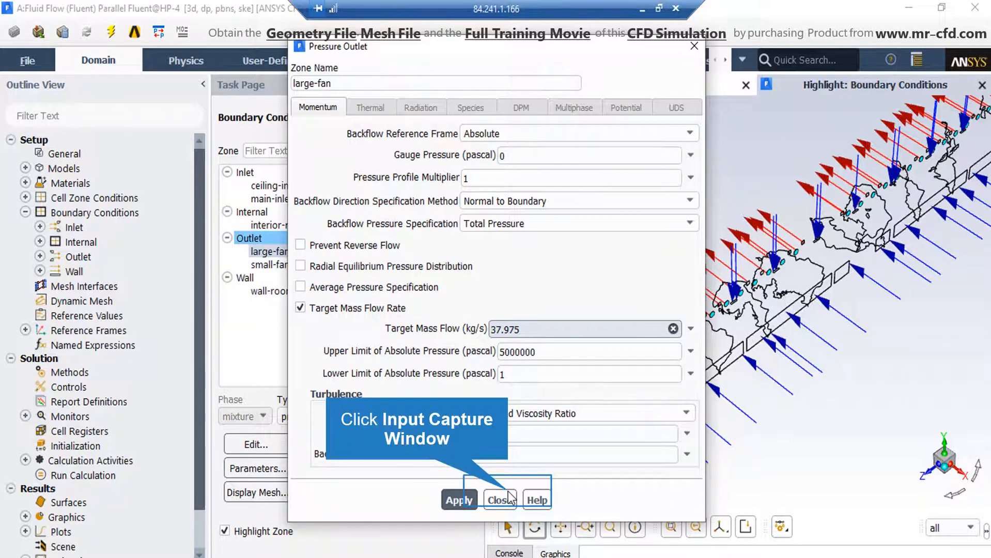
left_click(500, 500)
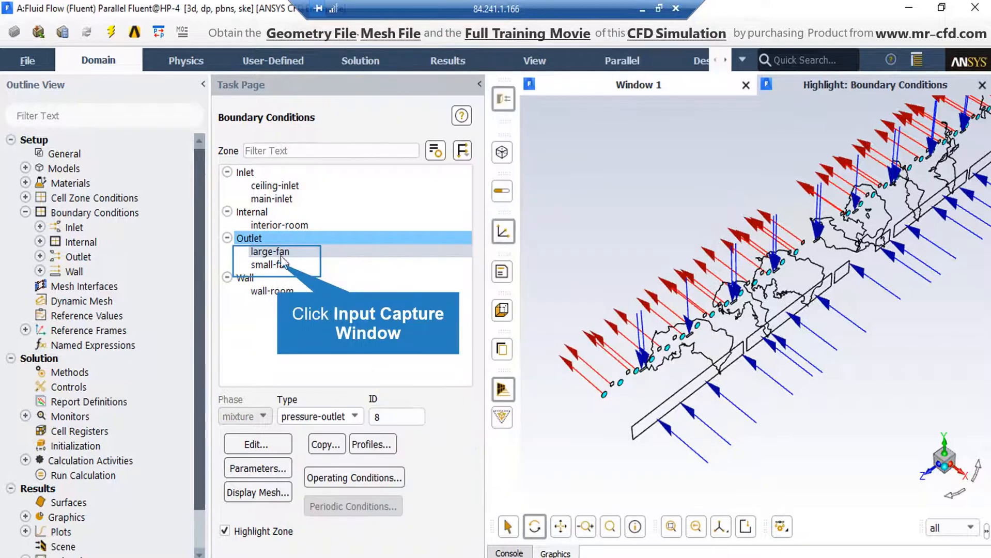
left_click(269, 265)
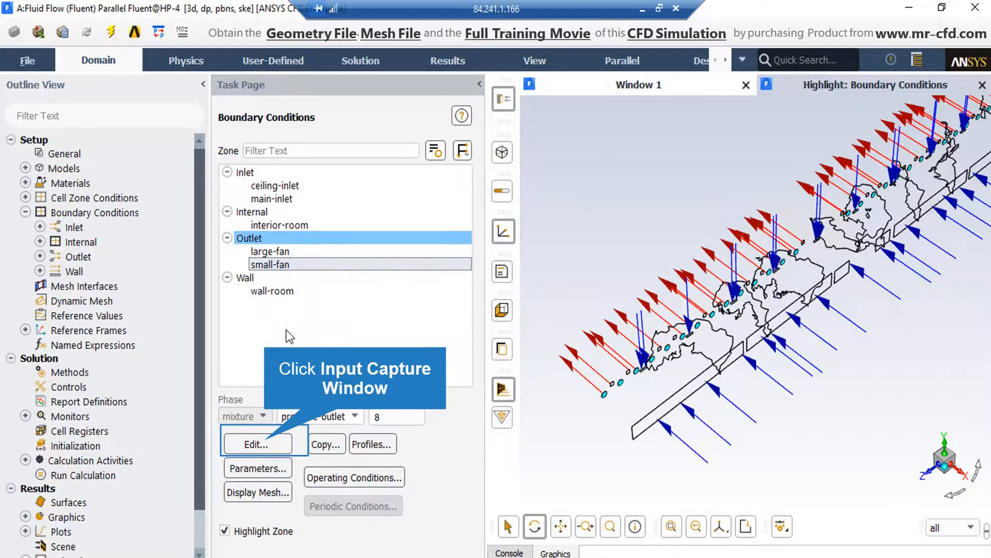
Step: Bring up the small-fan pressure outlet settings showing target mass flow 14.7 kg/s
left_click(256, 445)
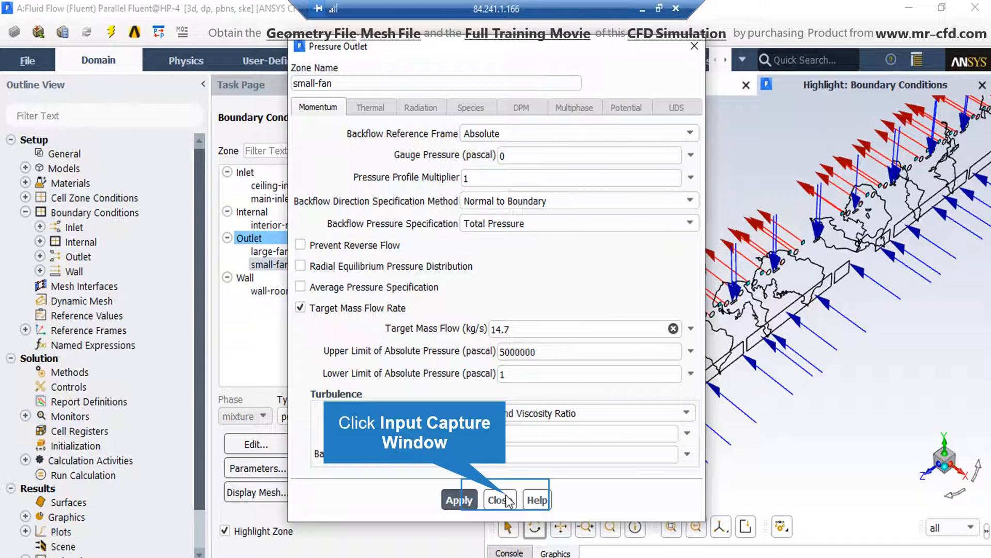
Step: Dismiss the small-fan outlet settings and select the wall-room wall zone
left_click(498, 500)
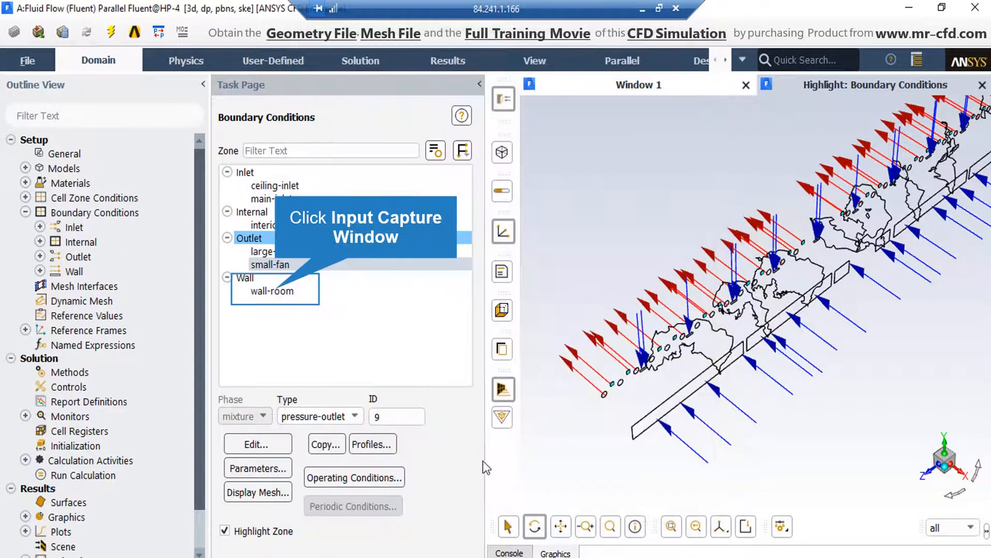
left_click(274, 292)
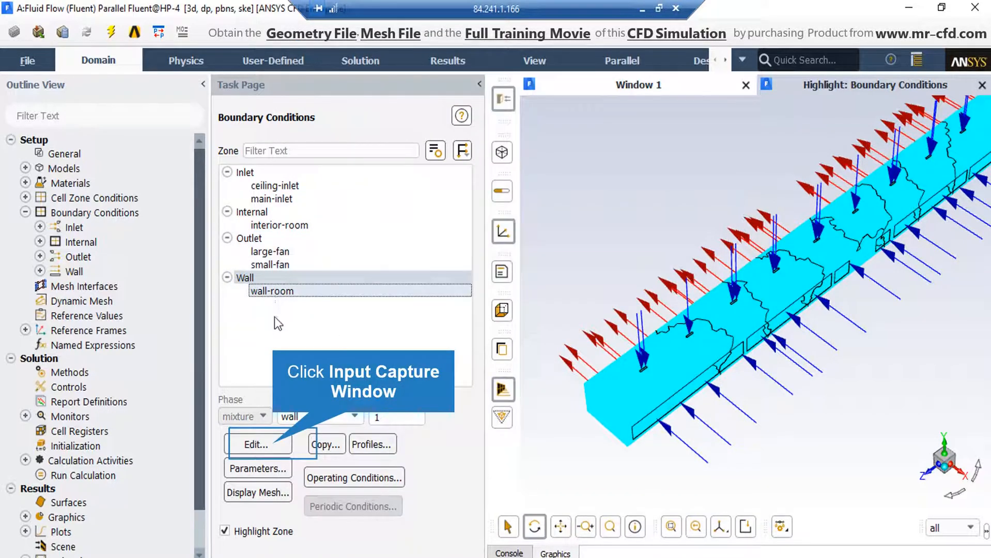
mouse_move(274, 437)
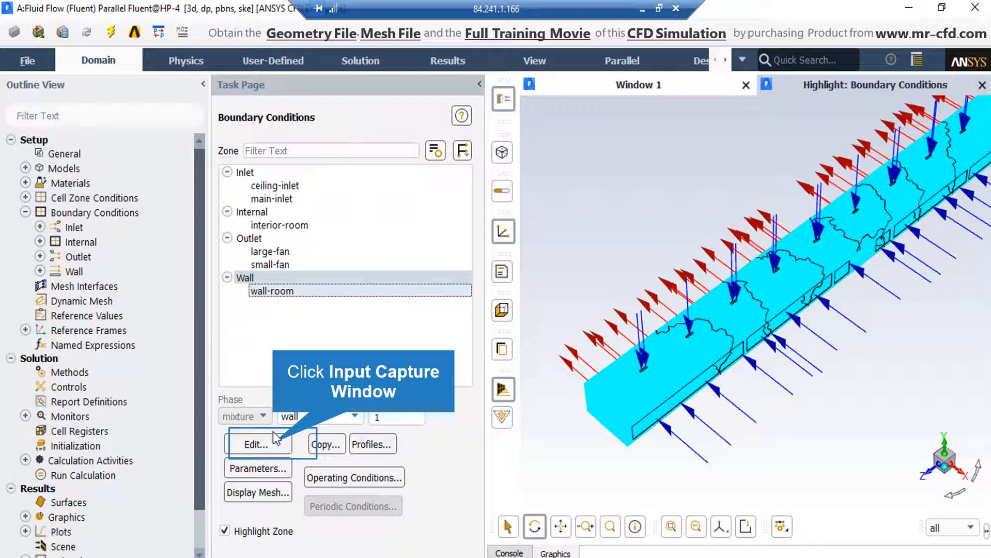